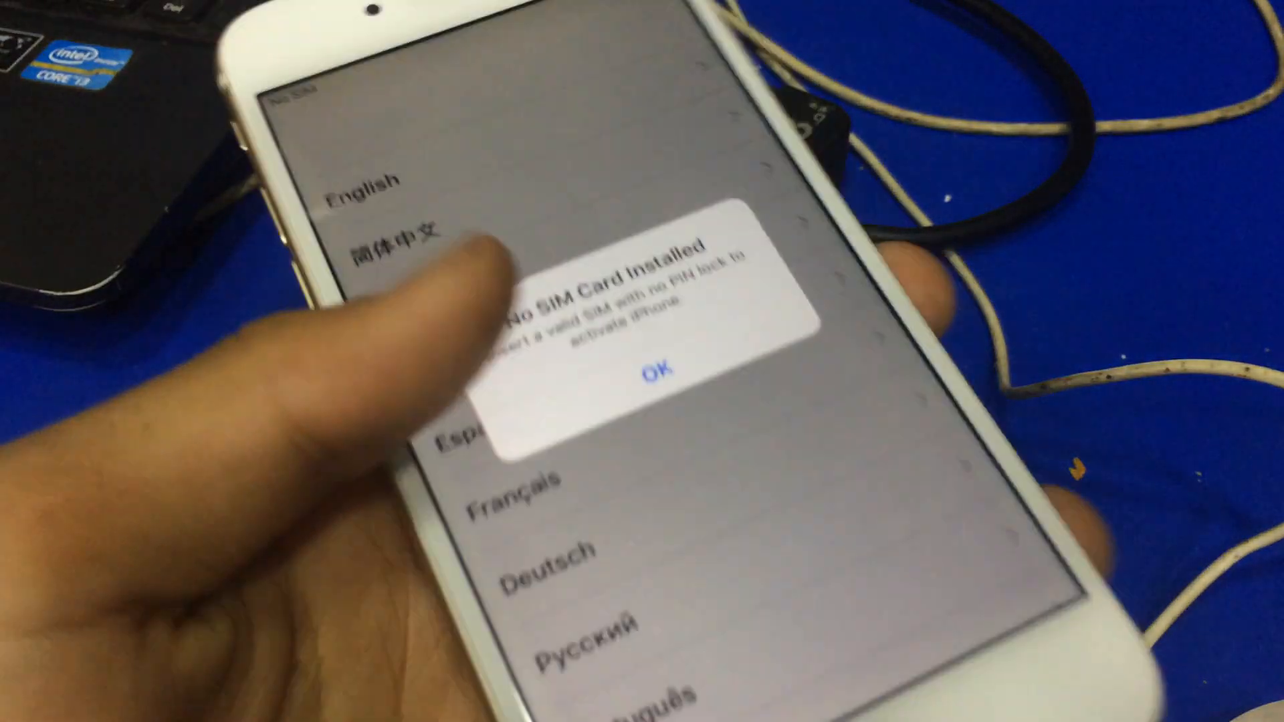
- Dismiss the No SIM alert, then choose English as language and United States as region
{"action": "left_click", "coordinate": [661, 370]}
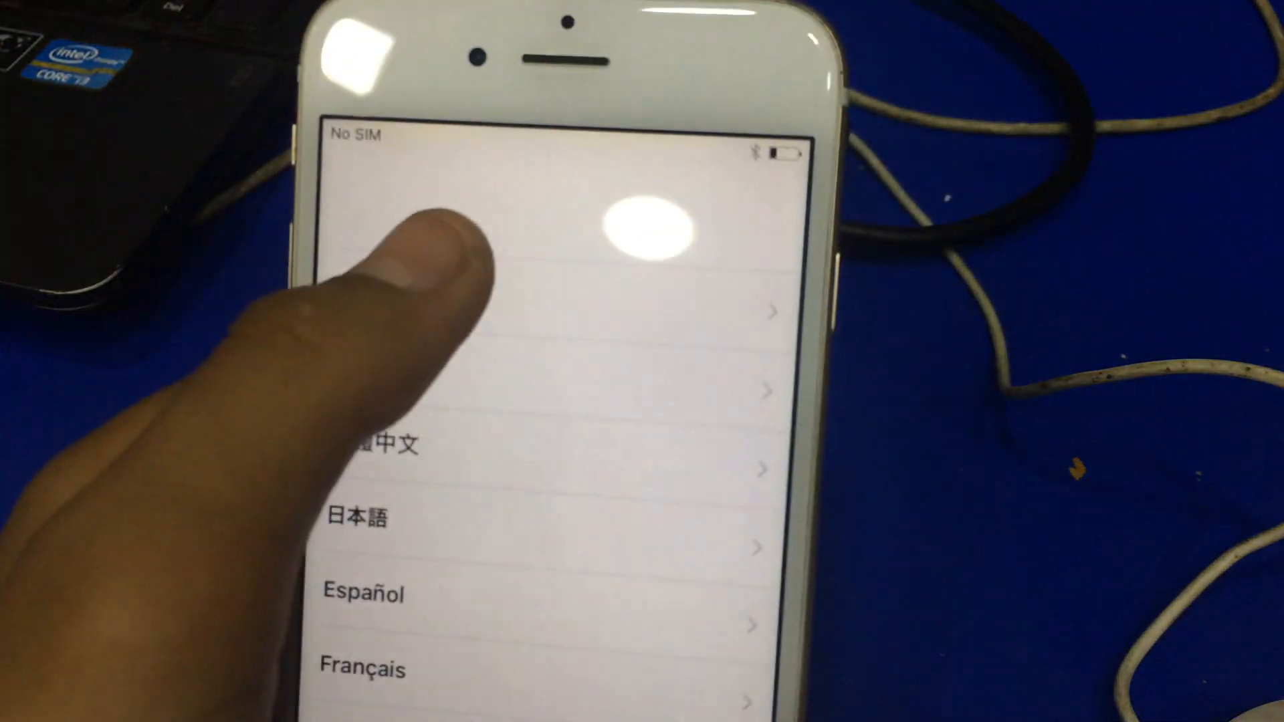
{"action": "left_click", "coordinate": [491, 311]}
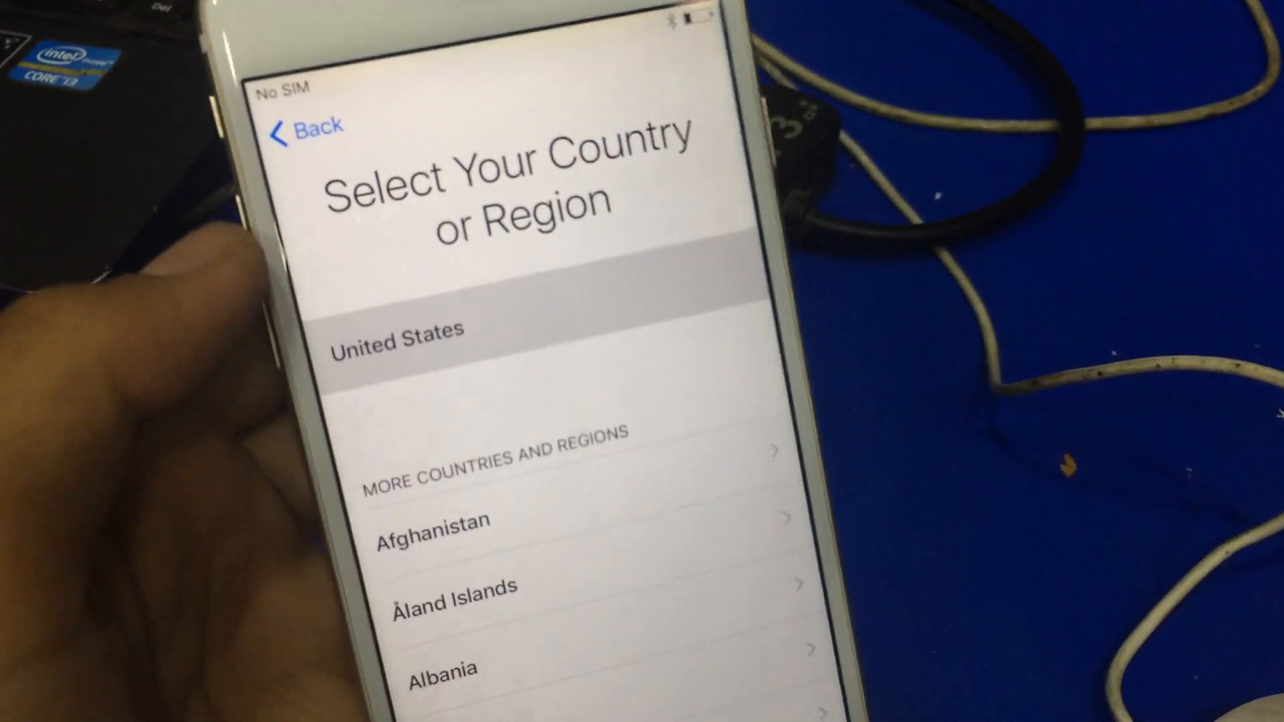
{"action": "left_click", "coordinate": [397, 339]}
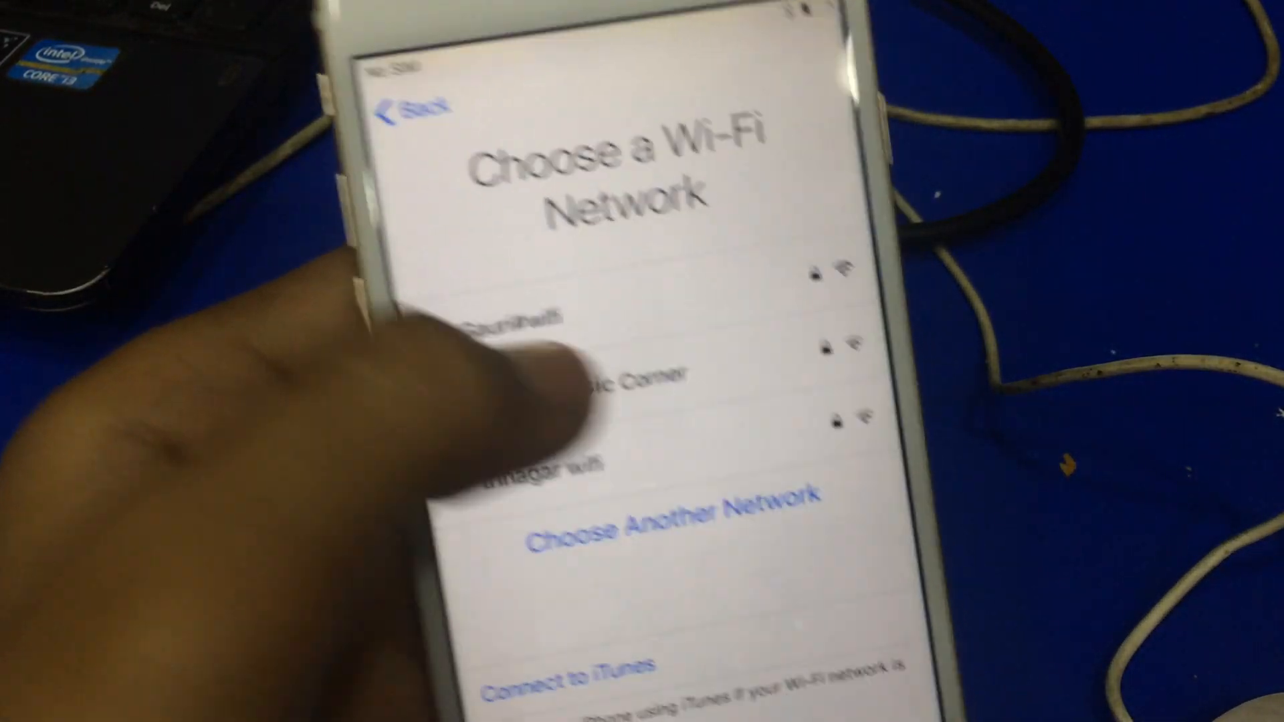